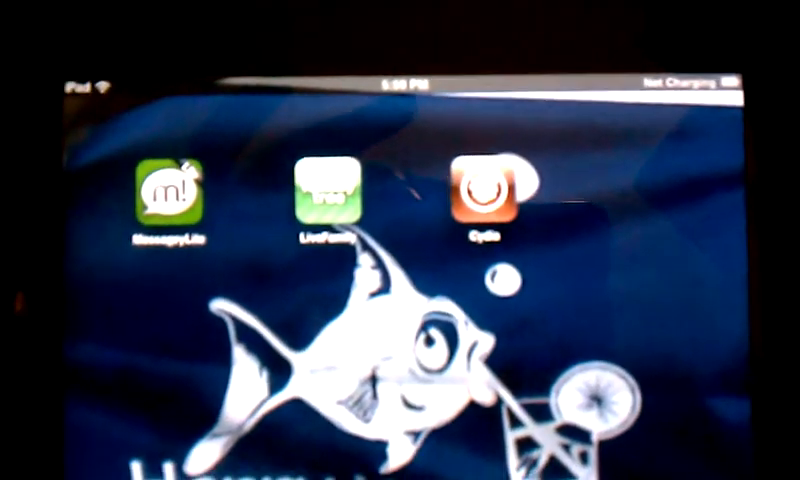
- Launch Cydia from its icon and browse the Home page's featured packages and user guides
left_click(488, 188)
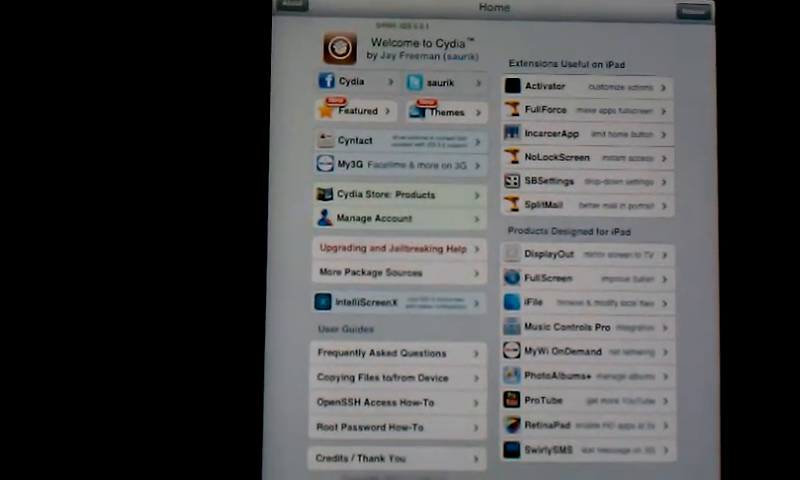
scroll("down", 3)
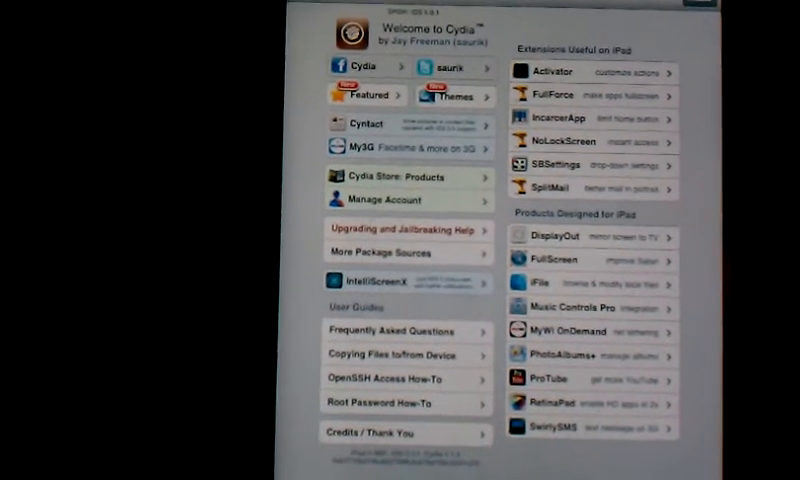